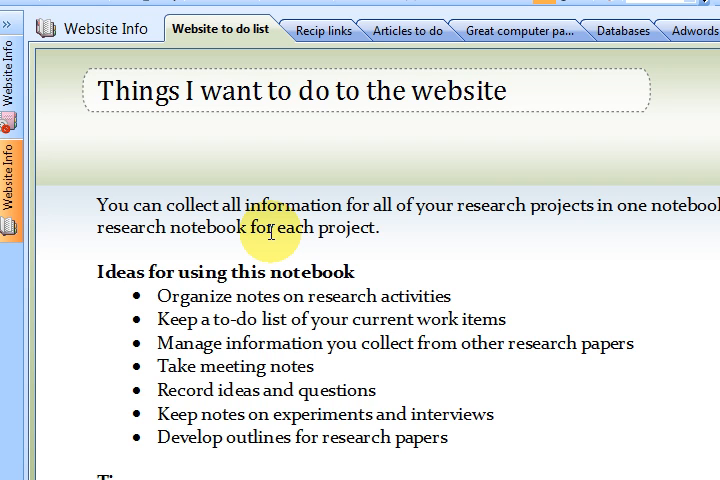
mouse_move(288, 238)
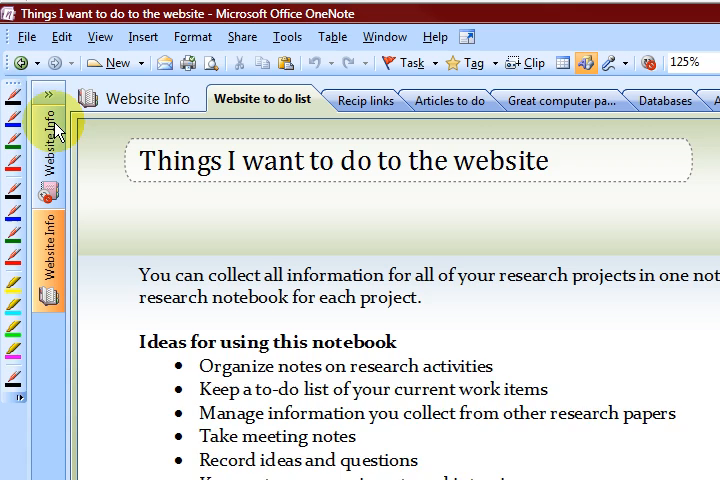
Reach the File menu's save and export options for the open page.
left_click(28, 36)
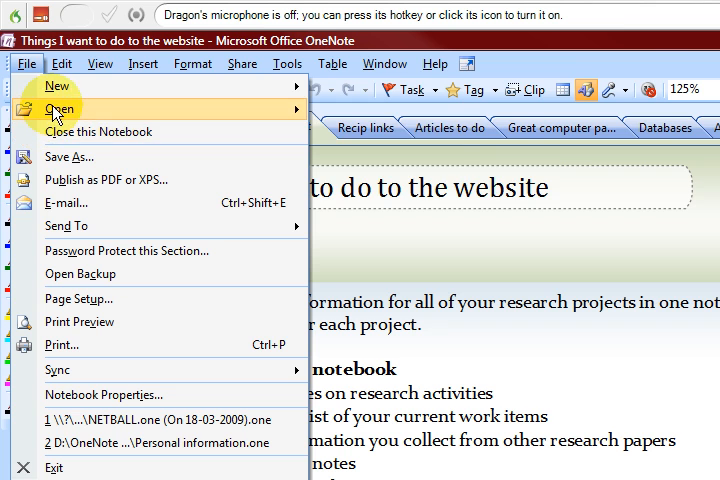
mouse_move(72, 224)
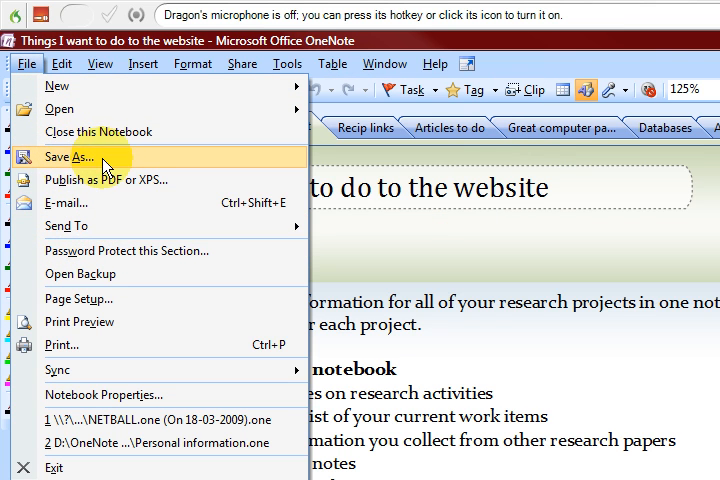
Save the current section via Save As as Word document 'Website to do list.docx'.
left_click(72, 156)
type("Website to do list.docx")
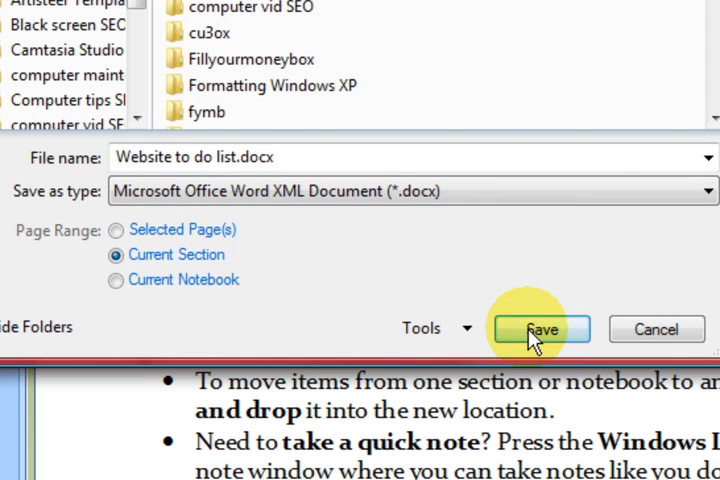
left_click(538, 328)
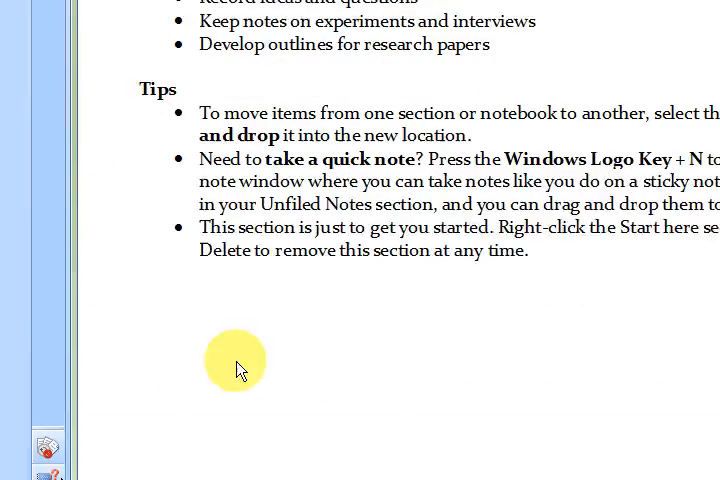
Locate and select 'Website to do list.docx' in the Documents folder.
left_click(28, 464)
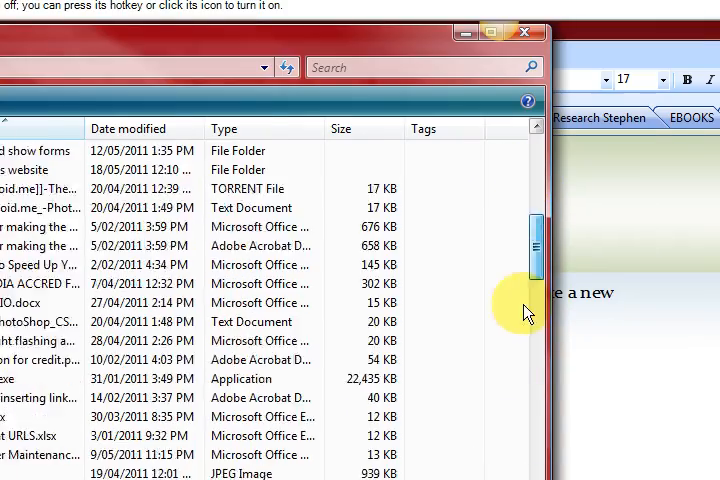
left_click_drag(530, 240, 530, 300)
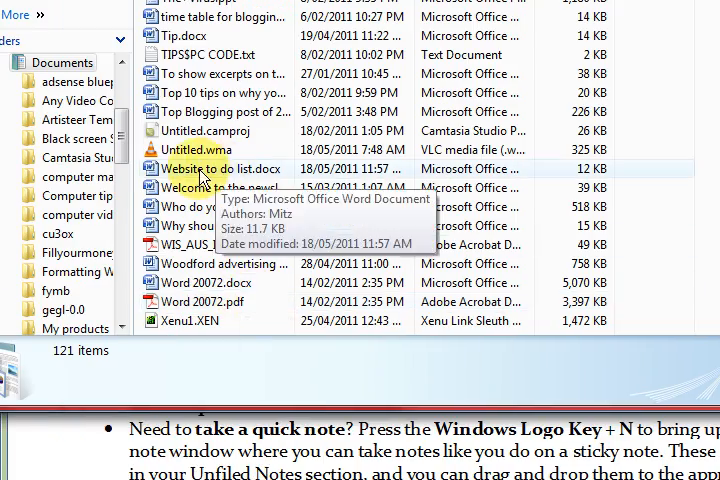
left_click(206, 168)
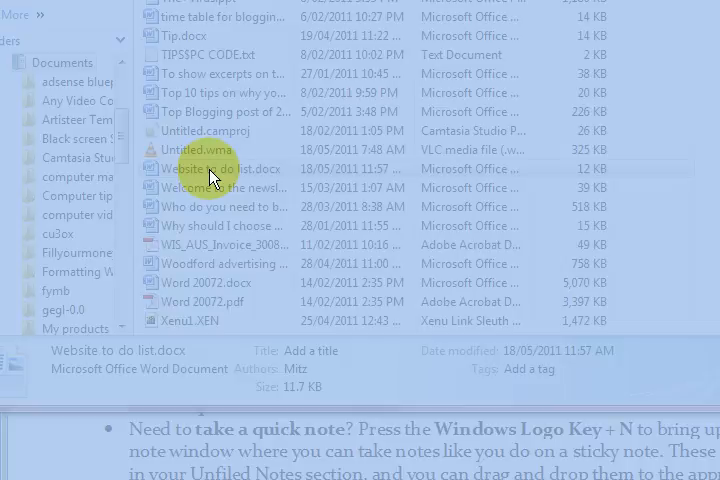
Open 'Website to do list.docx' in Word and review its exported page content.
double_click(206, 168)
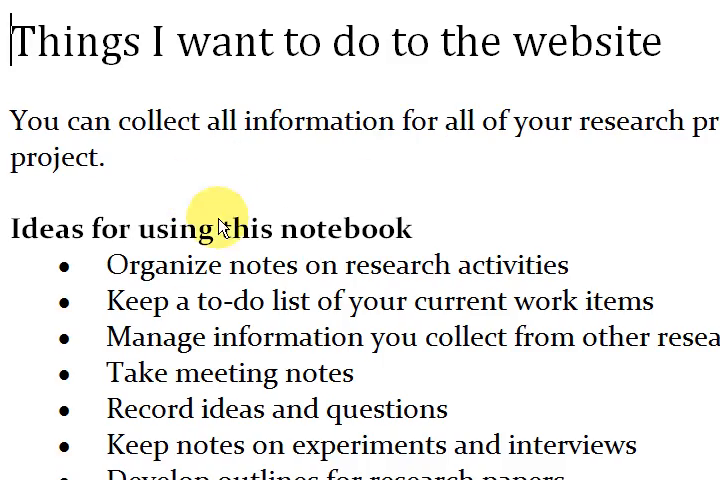
scroll("down", 3)
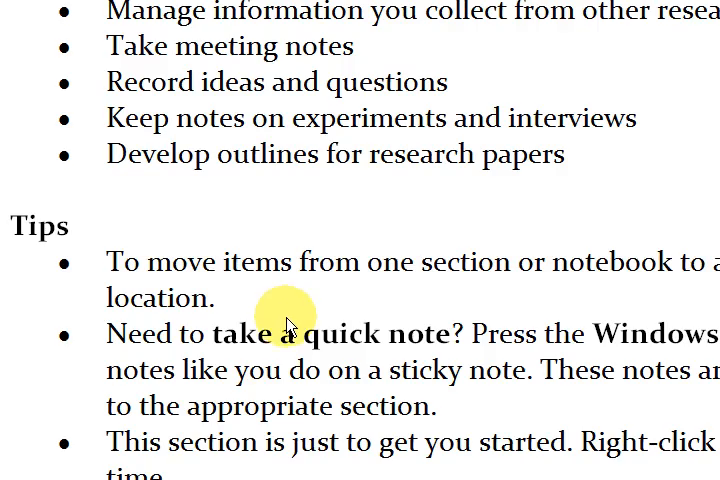